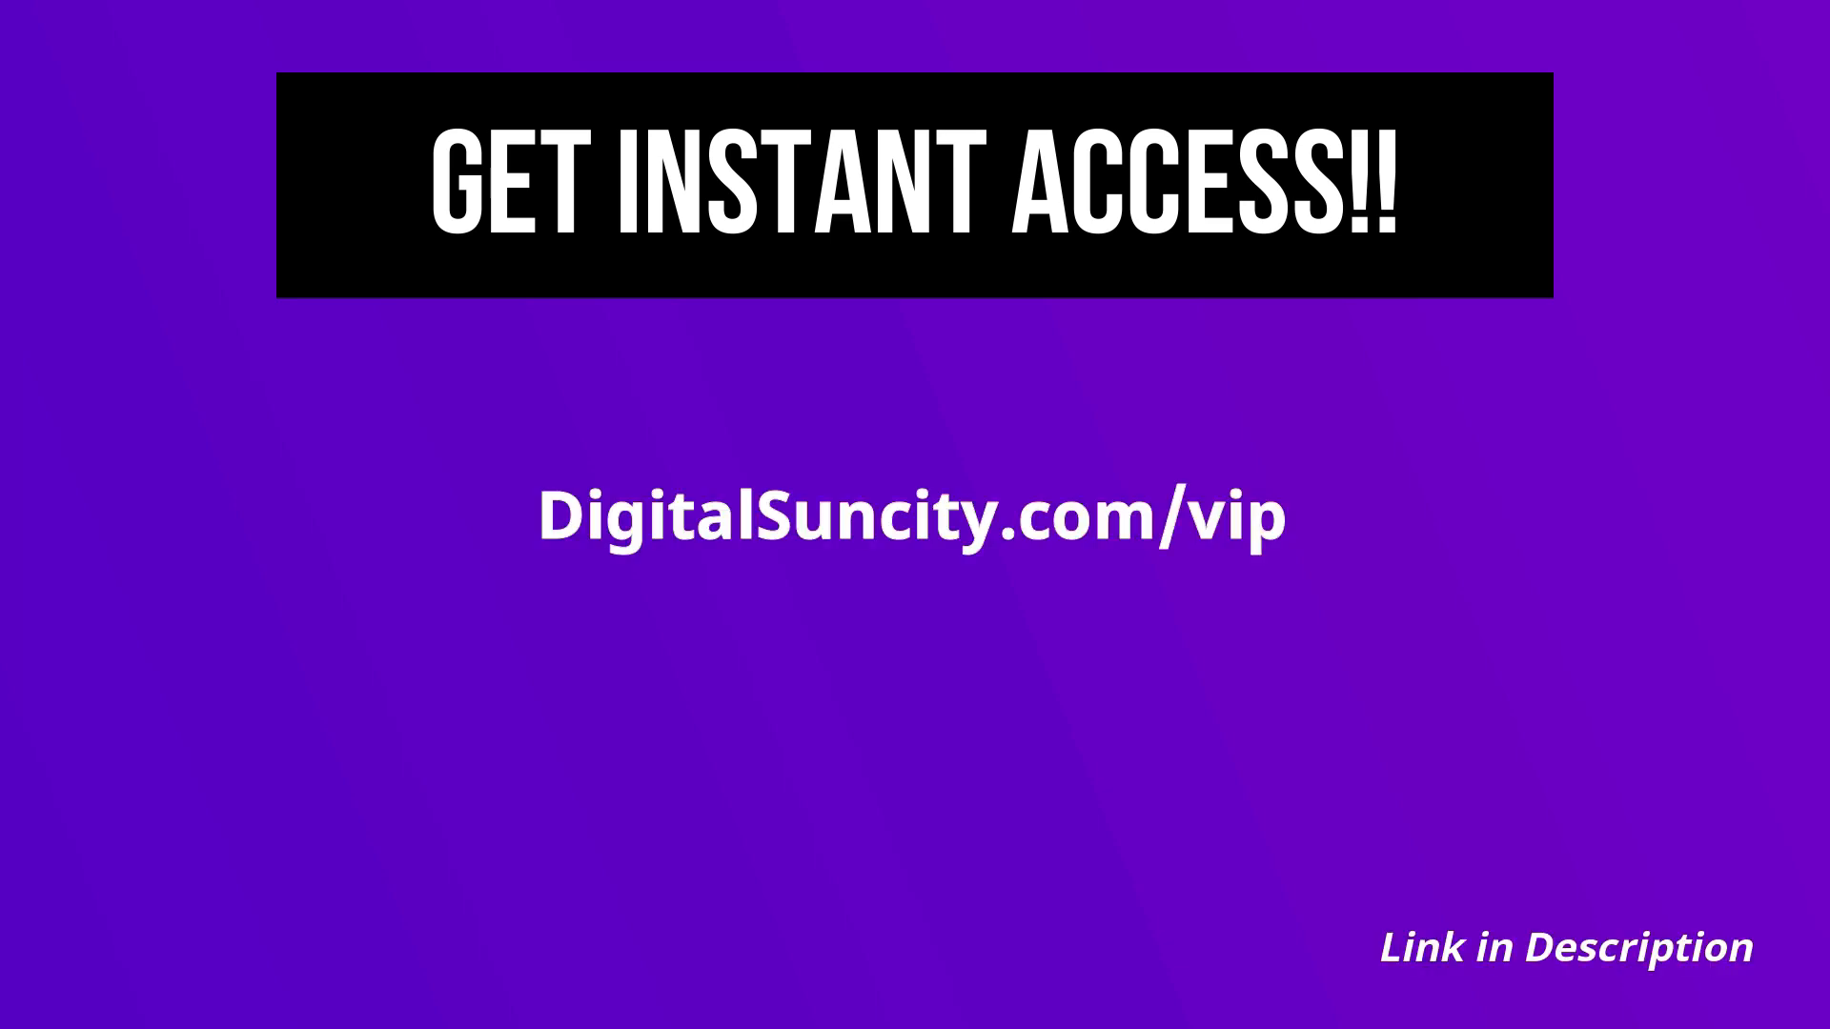
pyautogui.moveTo(888, 607)
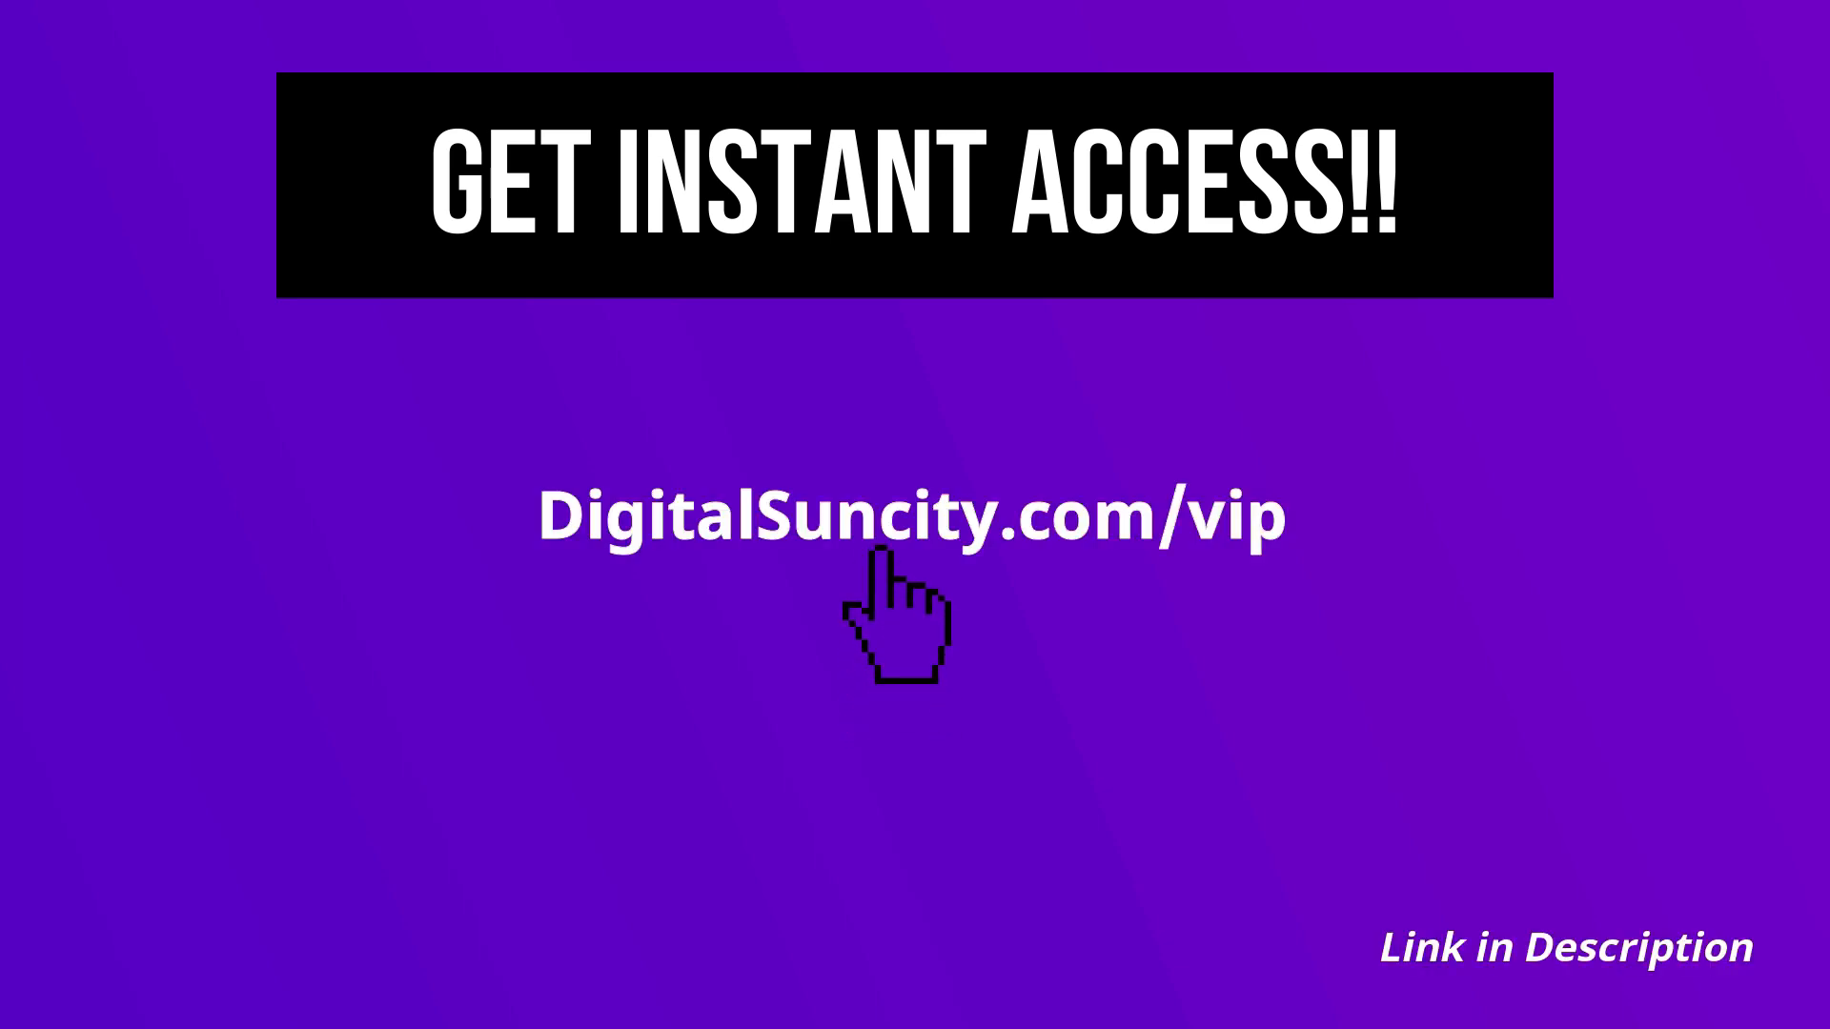